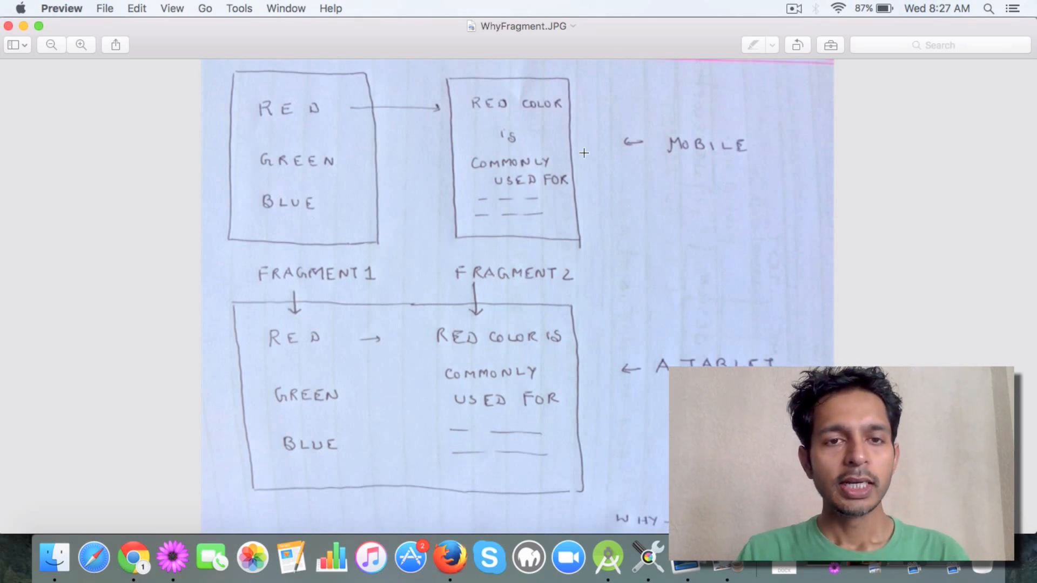
pyautogui.moveTo(324, 110)
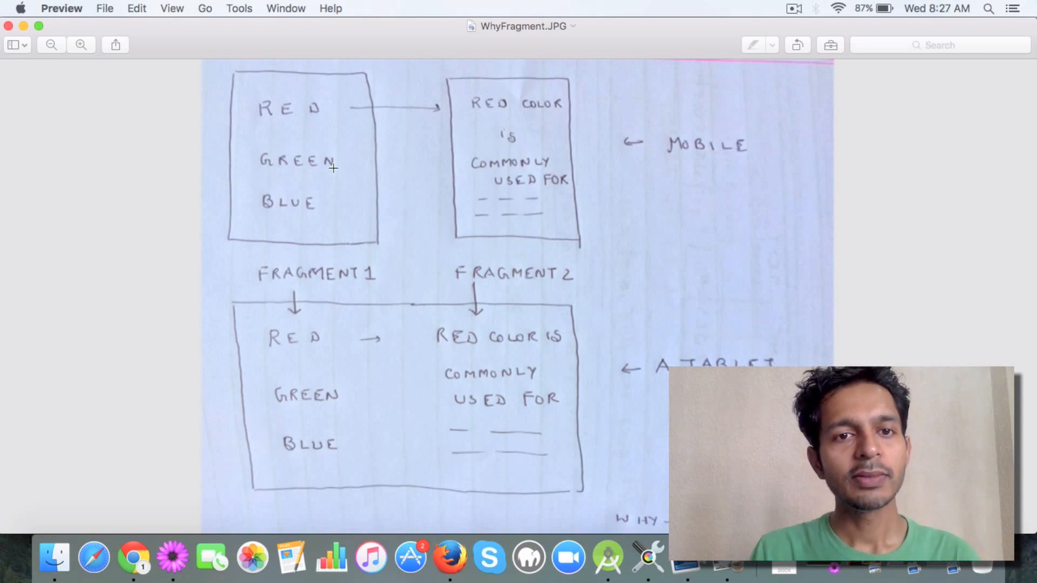
pyautogui.moveTo(278, 152)
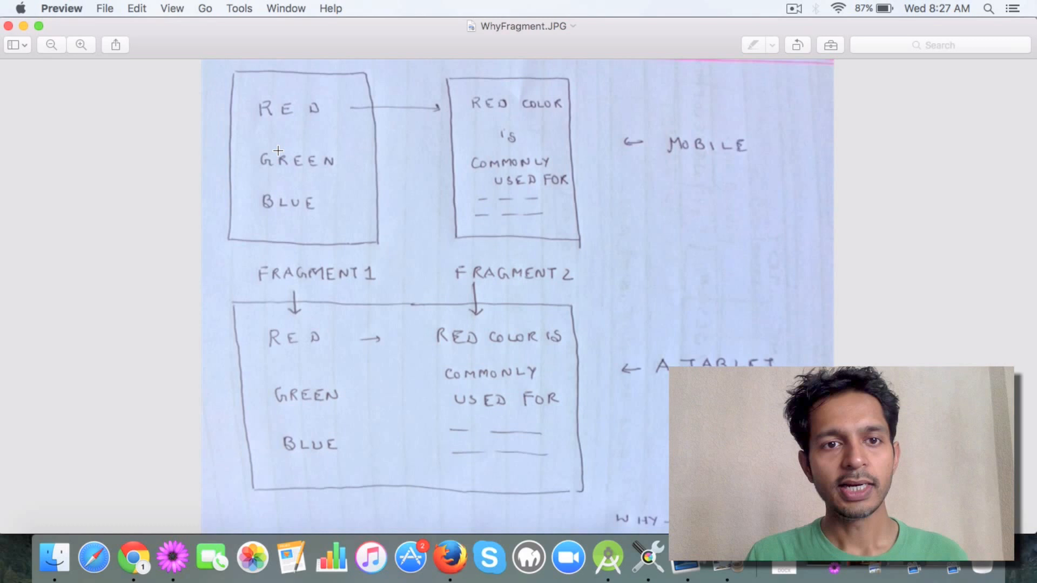
pyautogui.moveTo(277, 138)
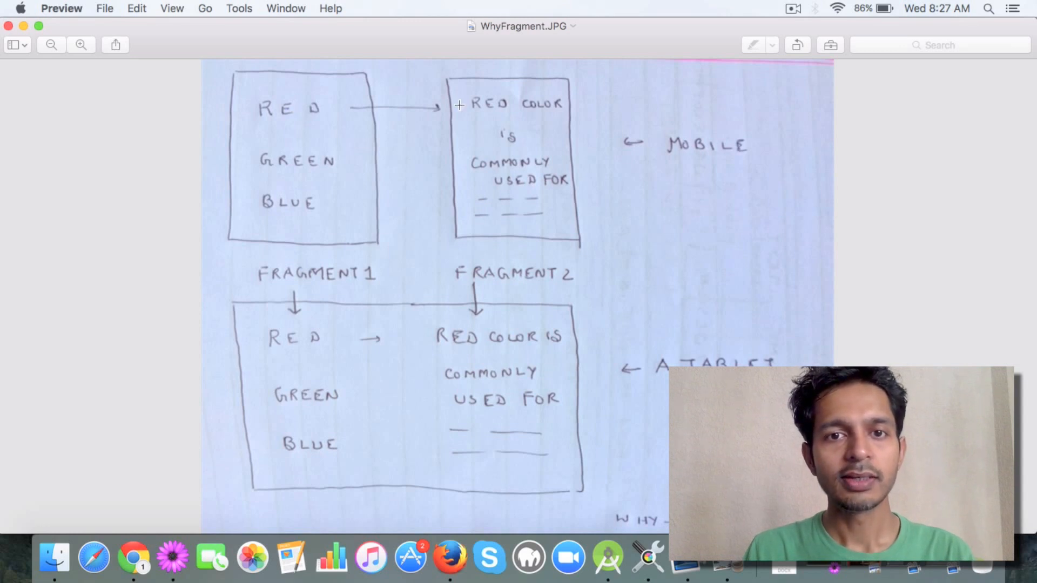
pyautogui.moveTo(549, 163)
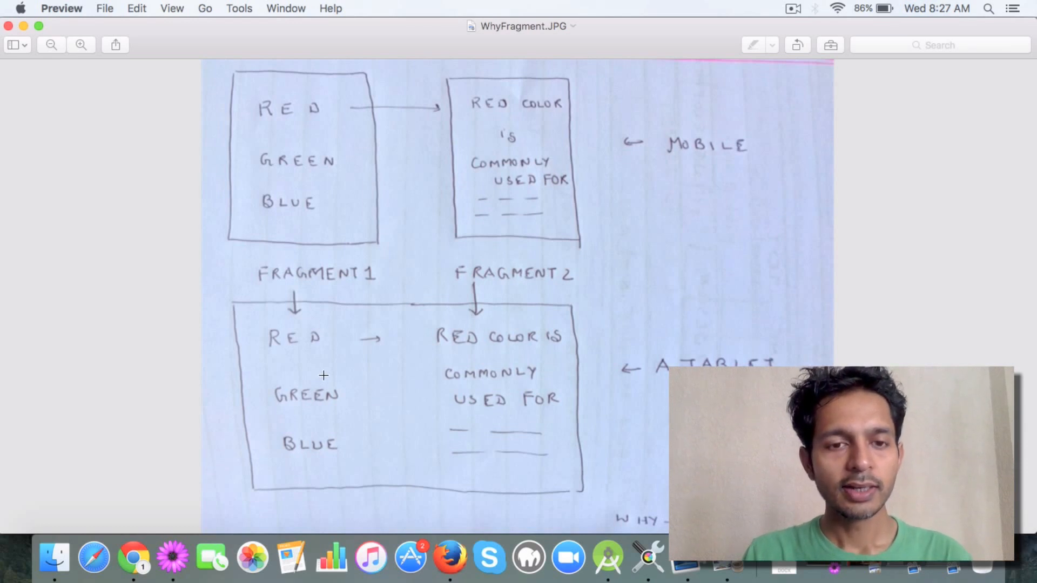
pyautogui.moveTo(361, 382)
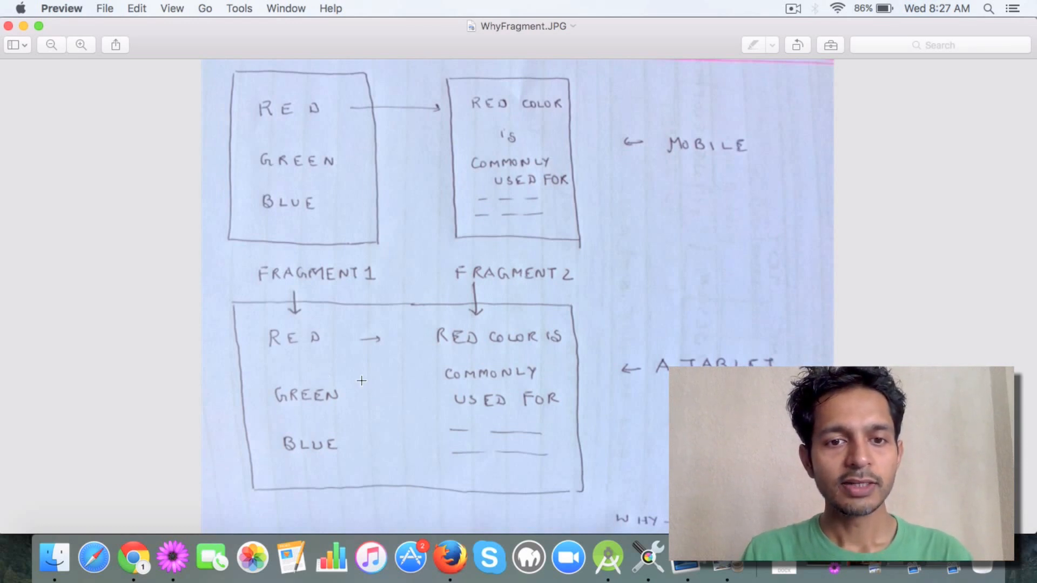
pyautogui.moveTo(491, 361)
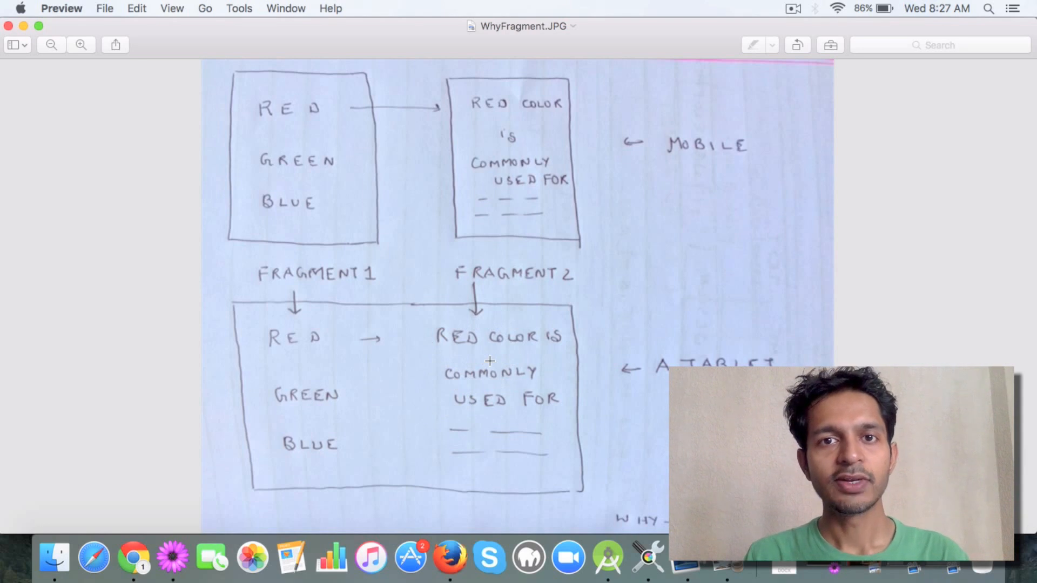
pyautogui.moveTo(317, 338)
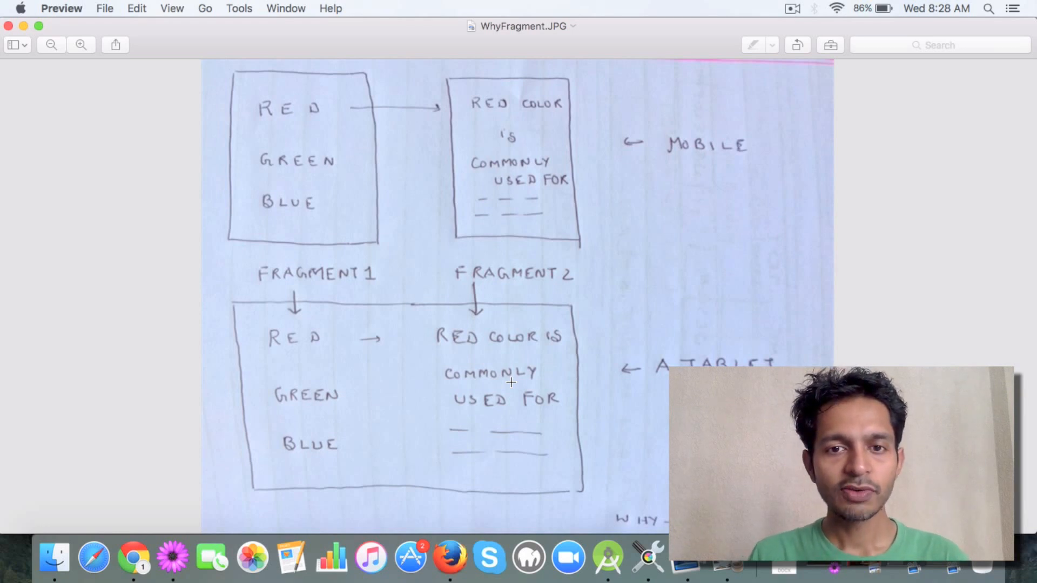
pyautogui.moveTo(511, 125)
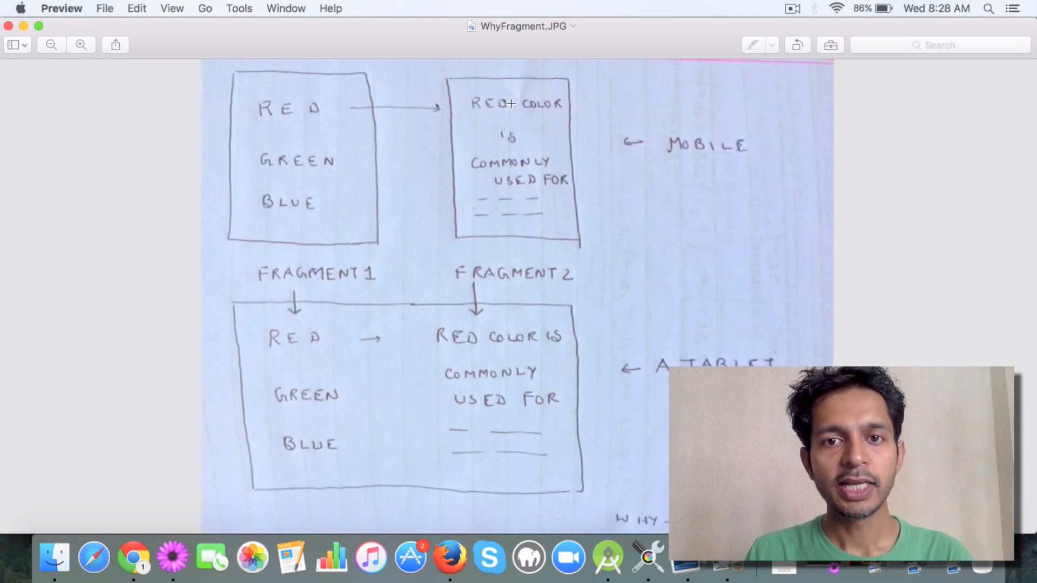
pyautogui.moveTo(508, 343)
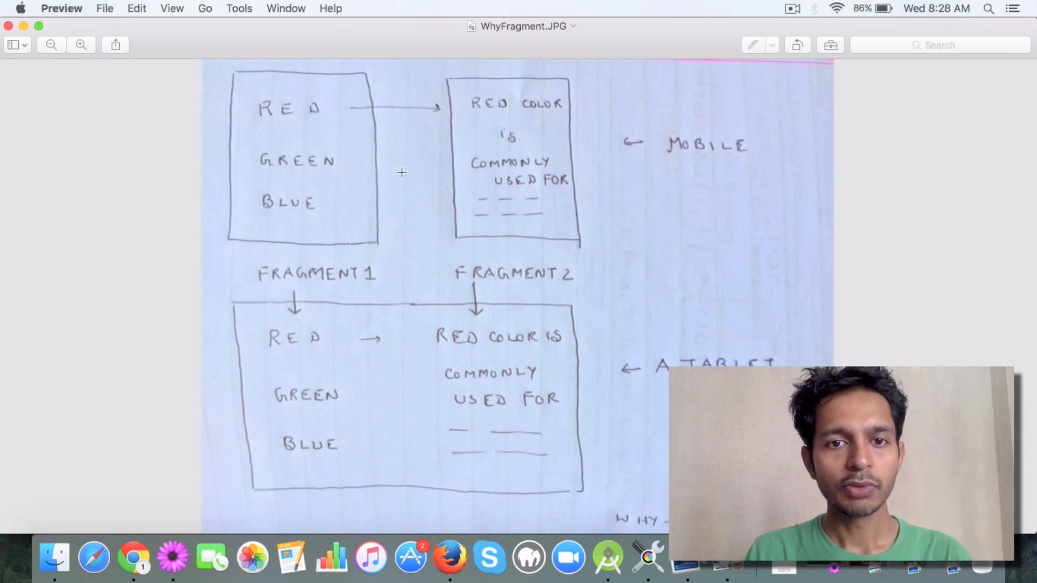
pyautogui.moveTo(410, 286)
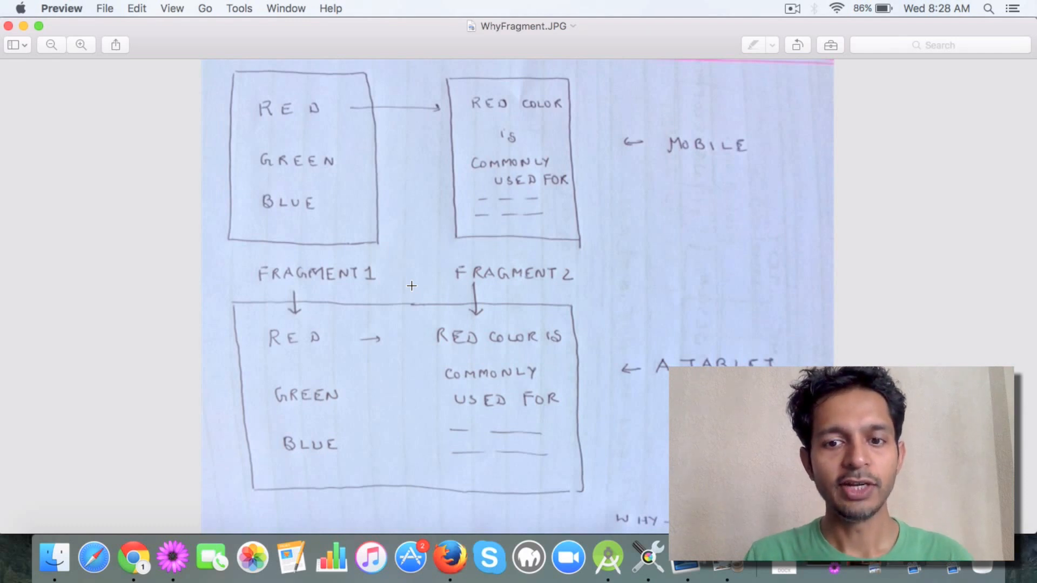
# Bring up the context menu of the app module in the HelloAndroid project.
pyautogui.click(607, 558)
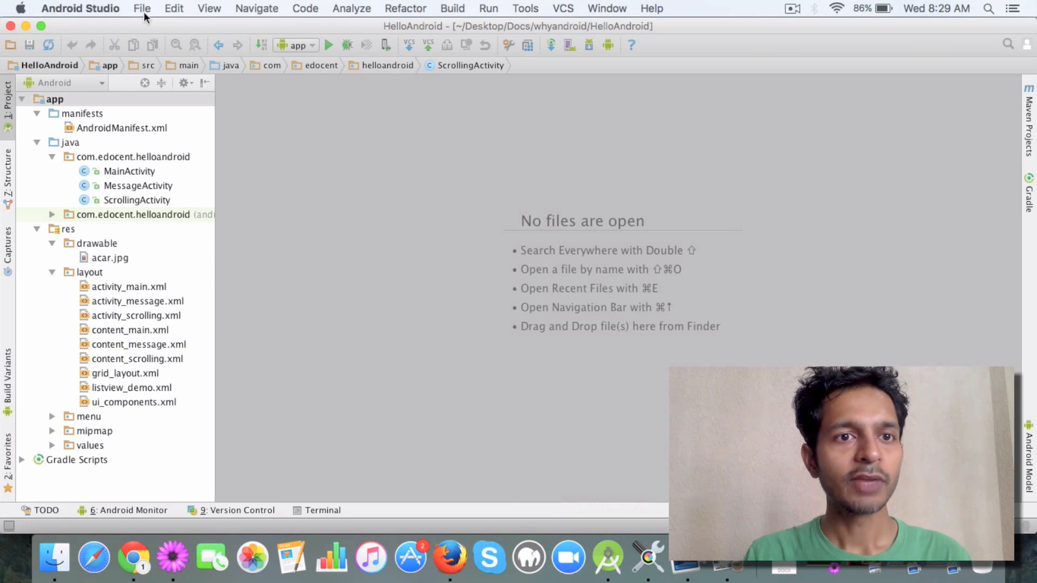
pyautogui.click(142, 7)
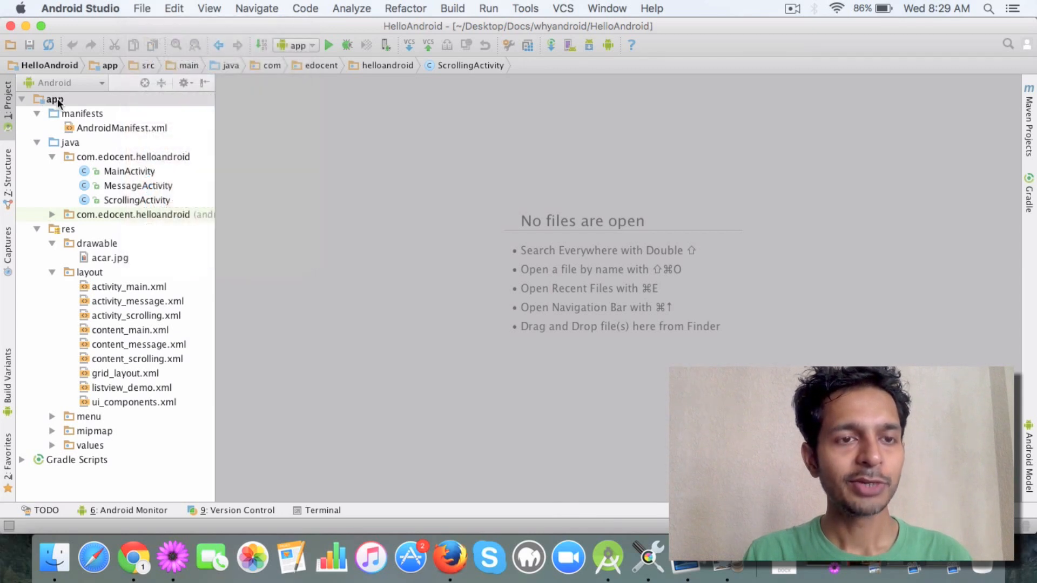
pyautogui.rightClick(54, 100)
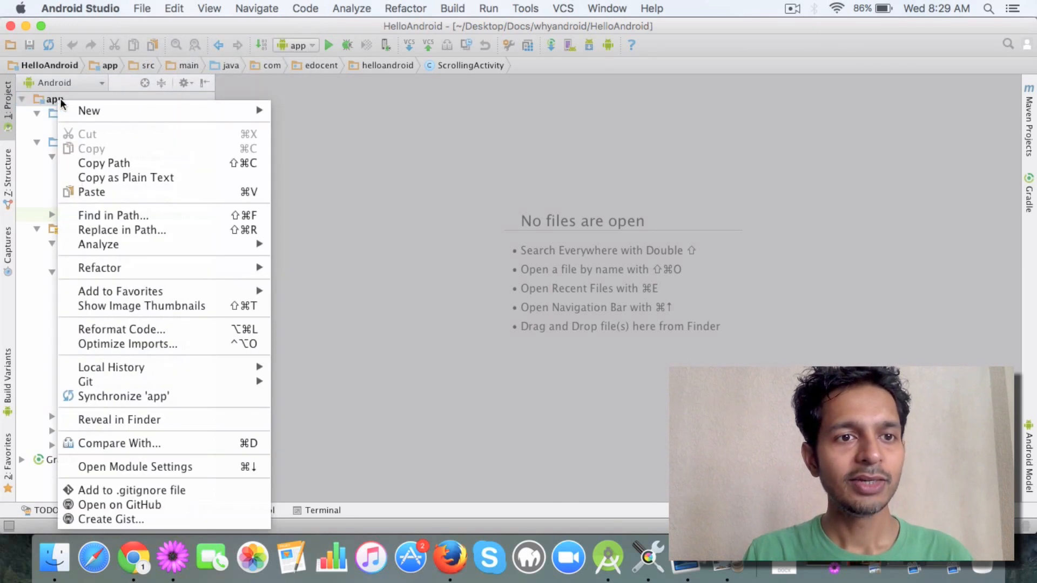
pyautogui.moveTo(89, 111)
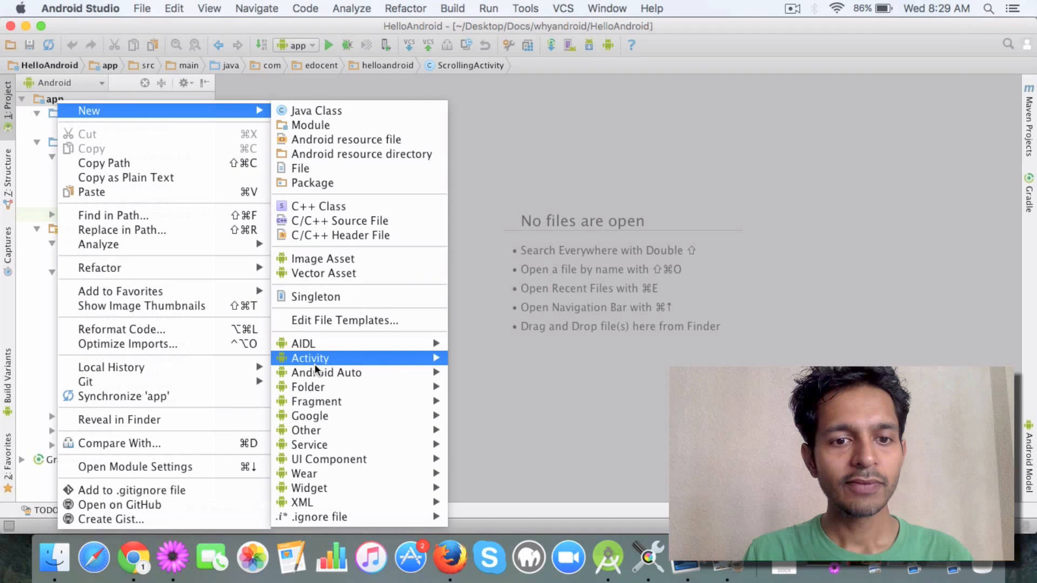
pyautogui.moveTo(316, 402)
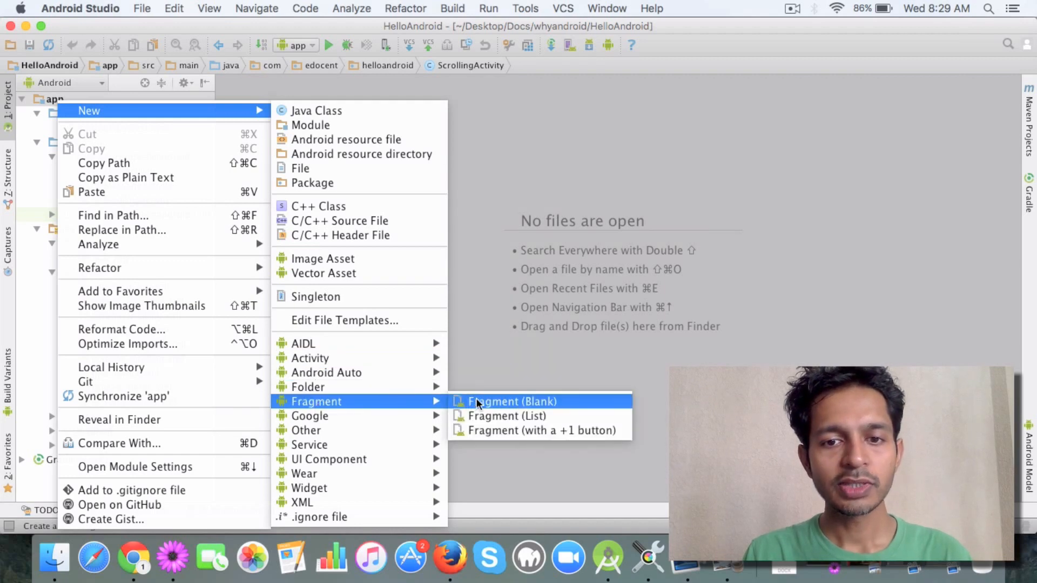
# Create a blank ItemFragment with fragment_item layout, factory methods and interface callbacks unchecked.
pyautogui.click(509, 402)
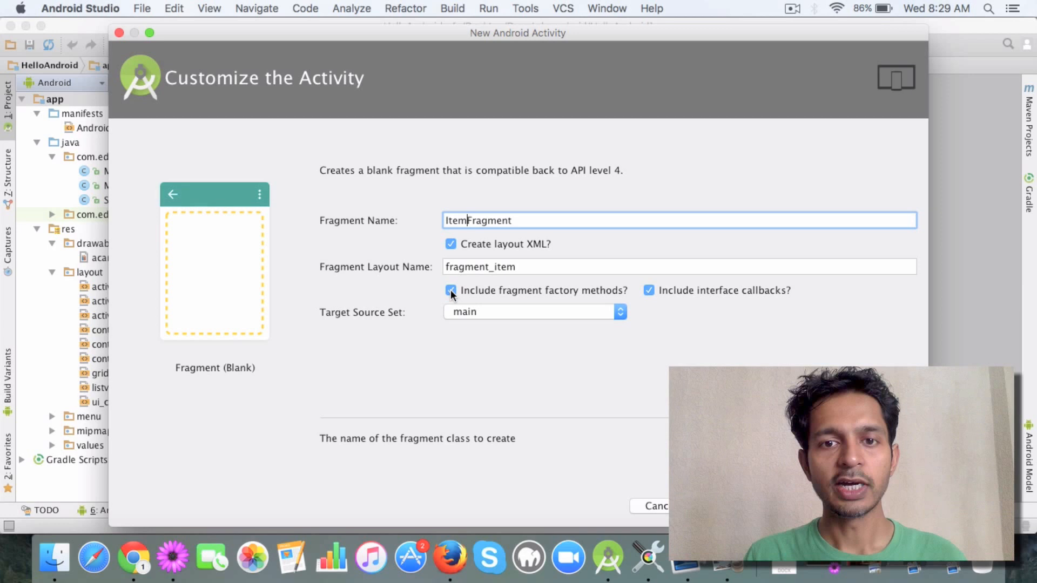
pyautogui.click(450, 291)
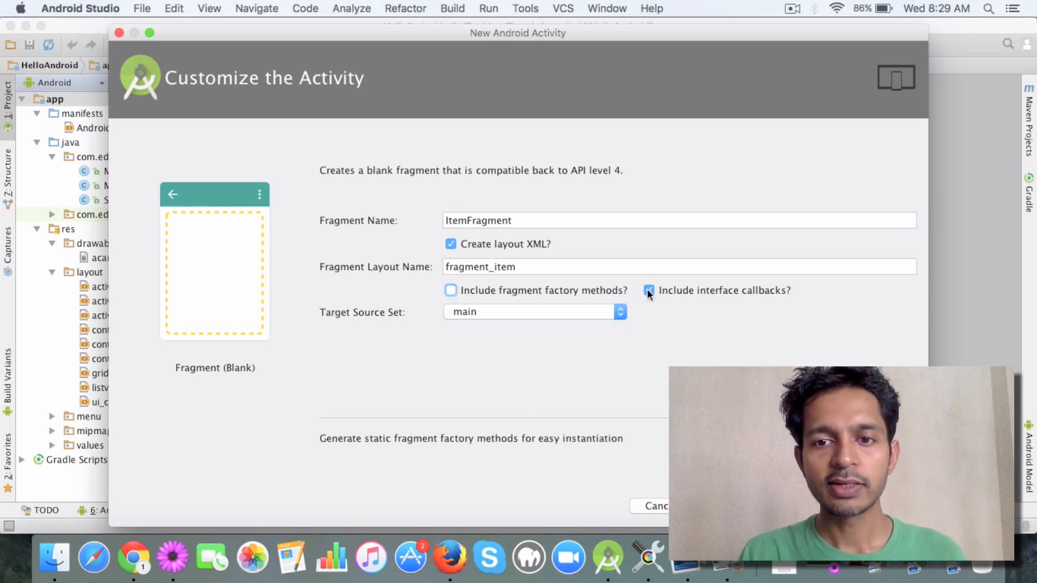
pyautogui.click(648, 291)
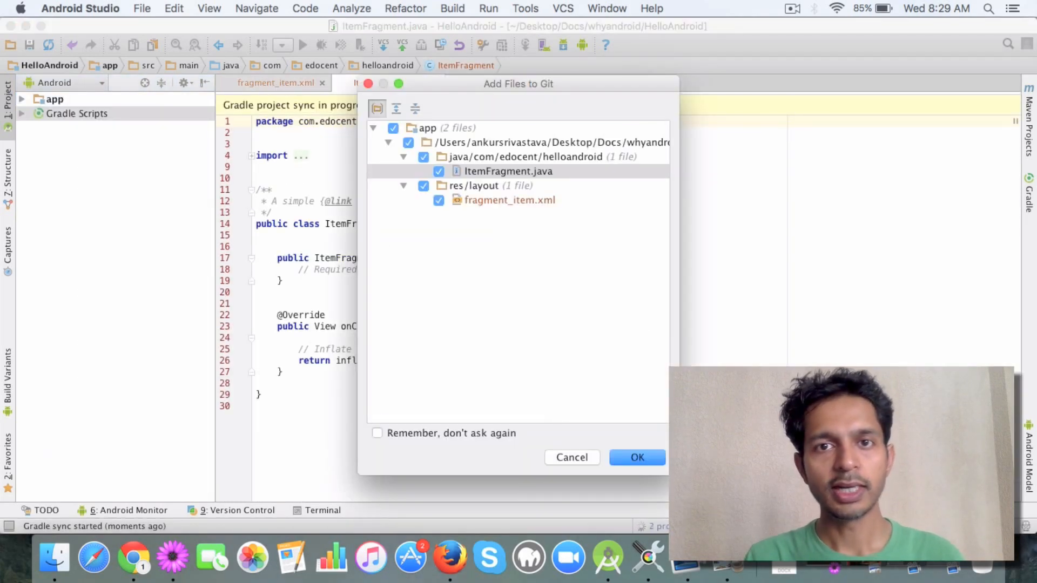
# Dismiss the Add Files to Git prompt and view the generated fragment_item.xml layout.
pyautogui.click(637, 458)
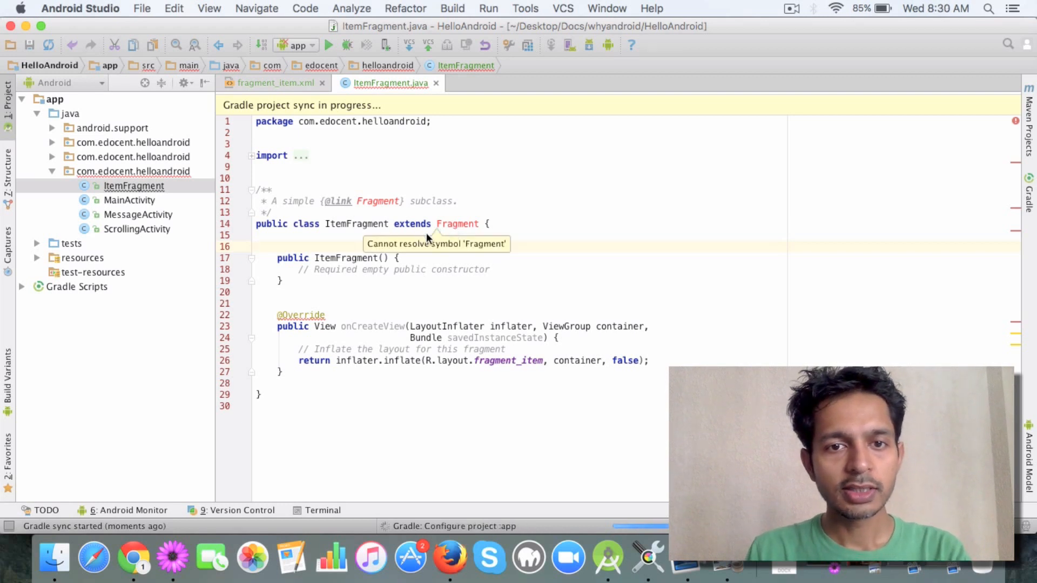
pyautogui.moveTo(379, 235)
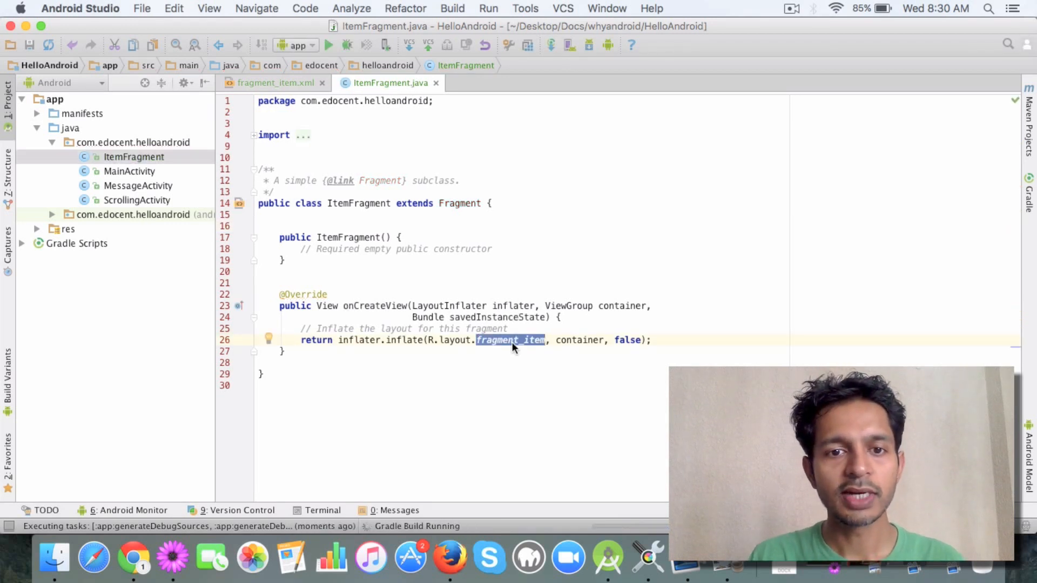
pyautogui.click(271, 83)
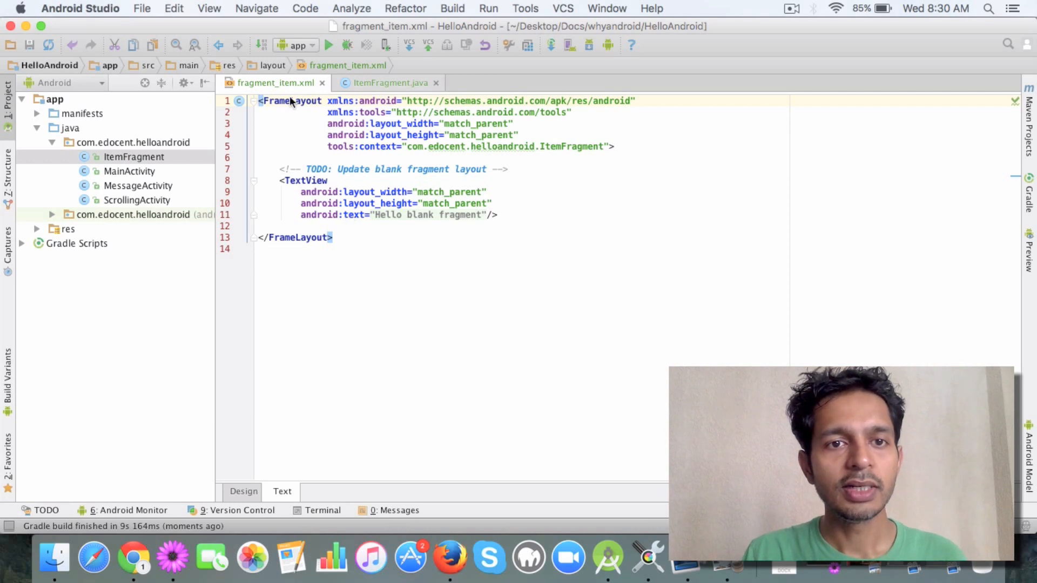
# Preview fragment_item on a phone in Design view, then return to the ItemFragment class code.
pyautogui.doubleClick(305, 180)
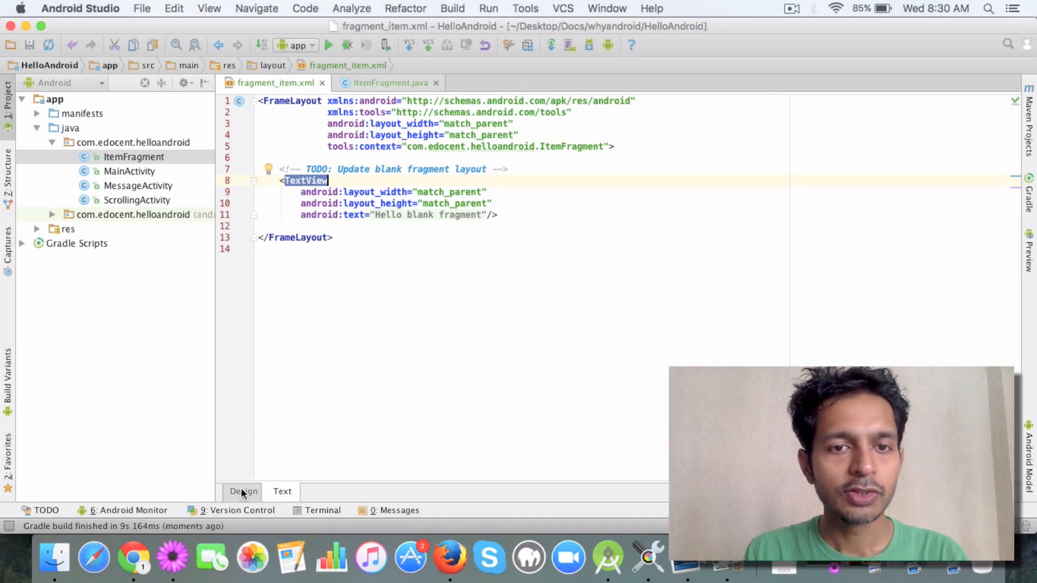
pyautogui.click(243, 491)
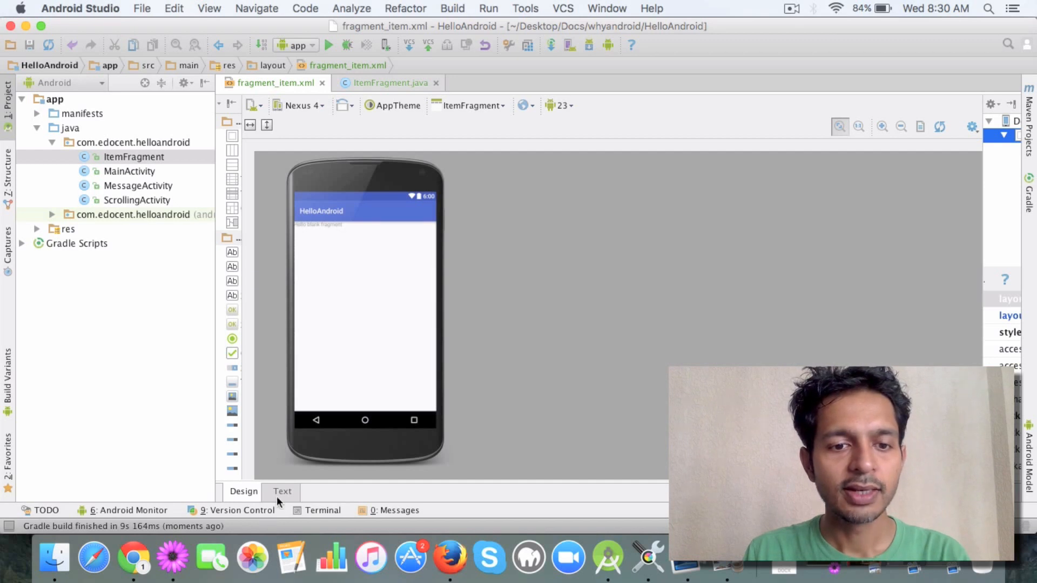
pyautogui.click(282, 491)
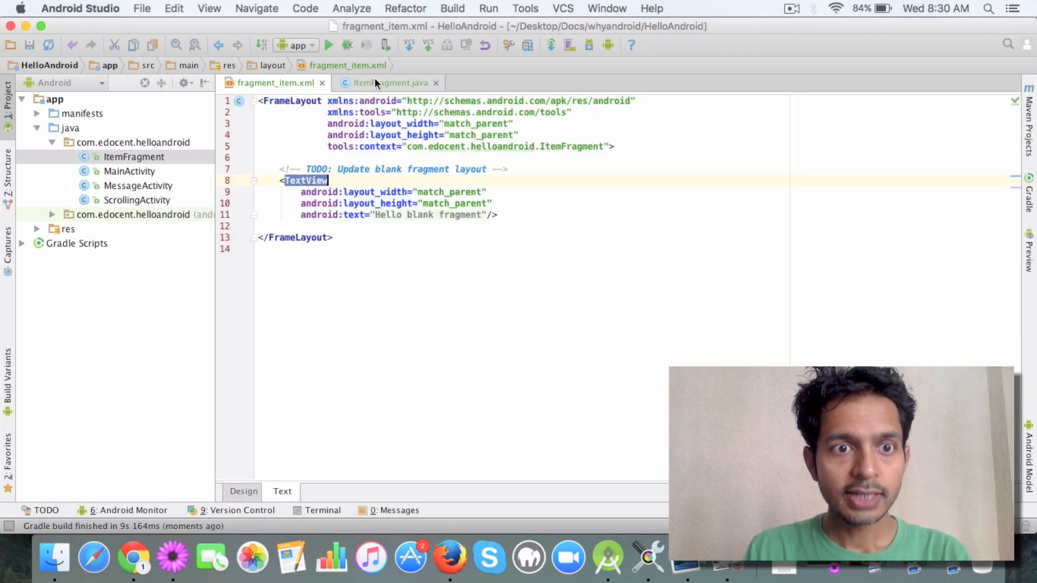
pyautogui.click(388, 83)
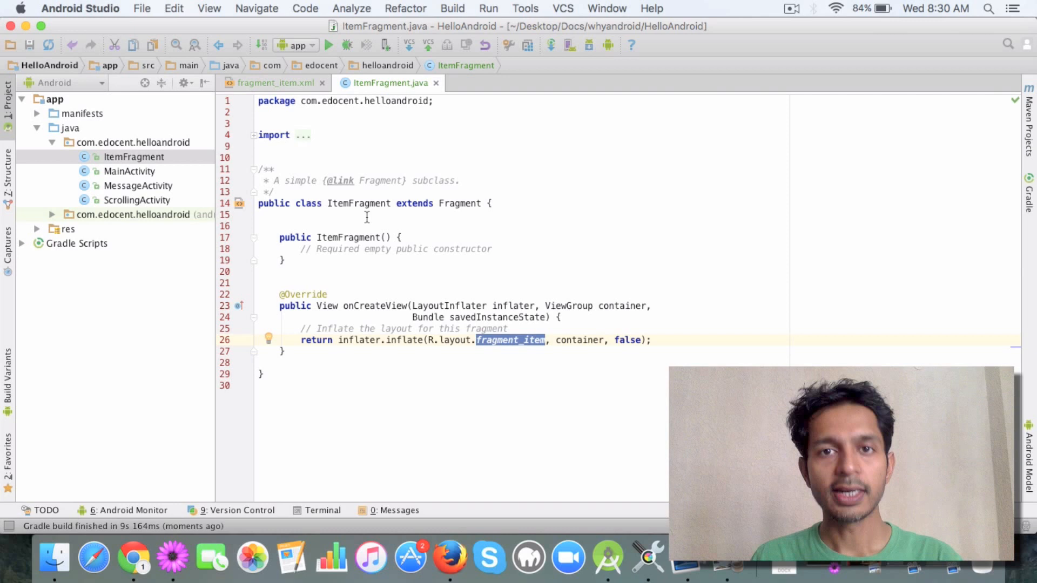